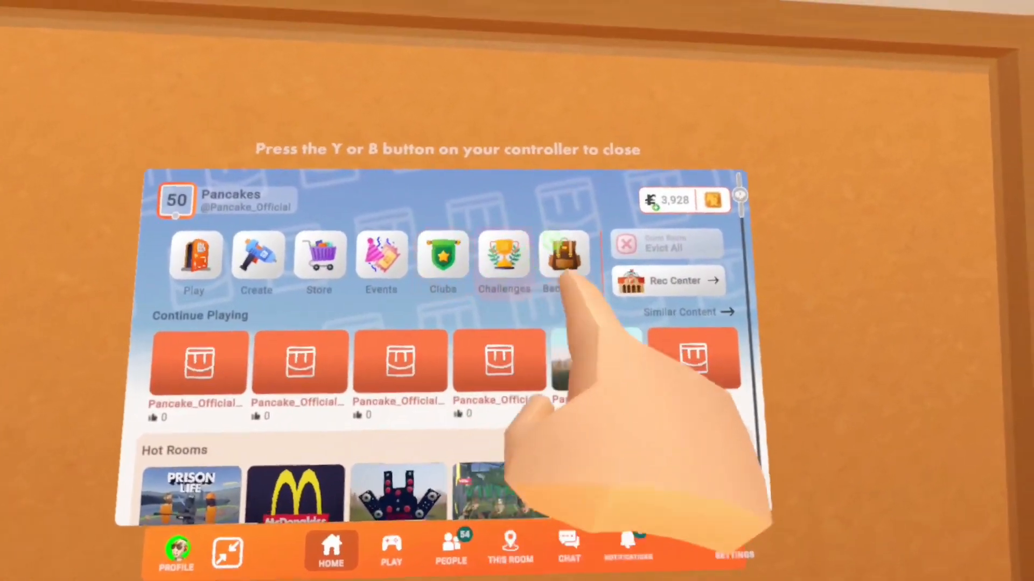
- Equip the Maker Pen from the backpack's Tools section
{"action": "left_click", "coordinate": [564, 257]}
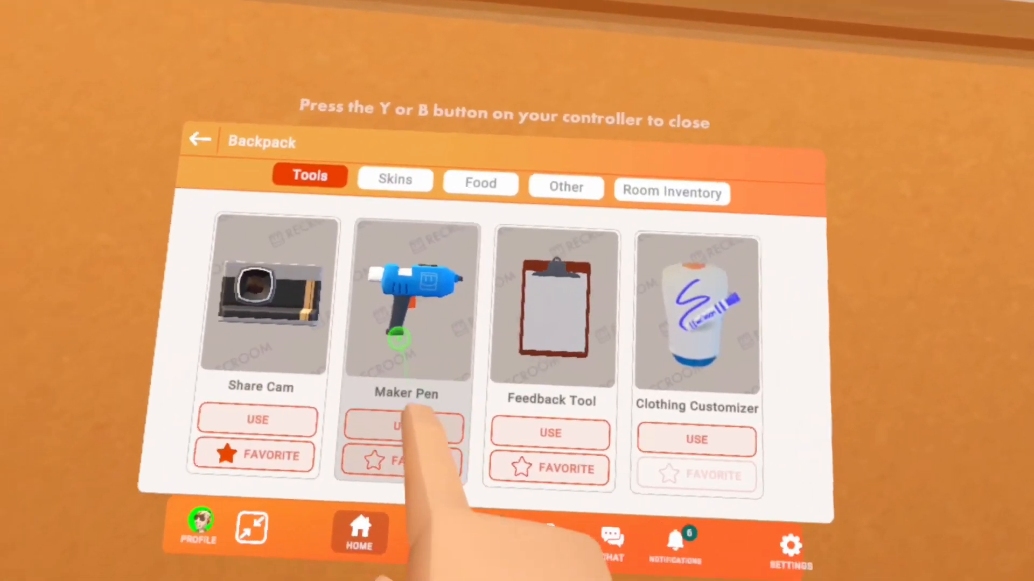
{"action": "left_click", "coordinate": [404, 425]}
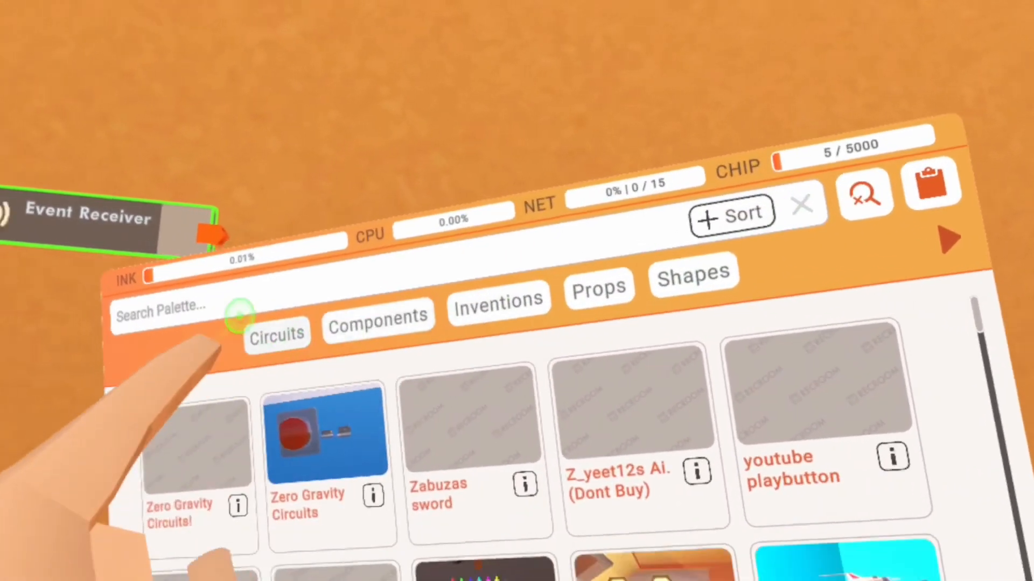
- Start a palette search for another circuit chip beside the Event Receiver
{"action": "left_click", "coordinate": [161, 310]}
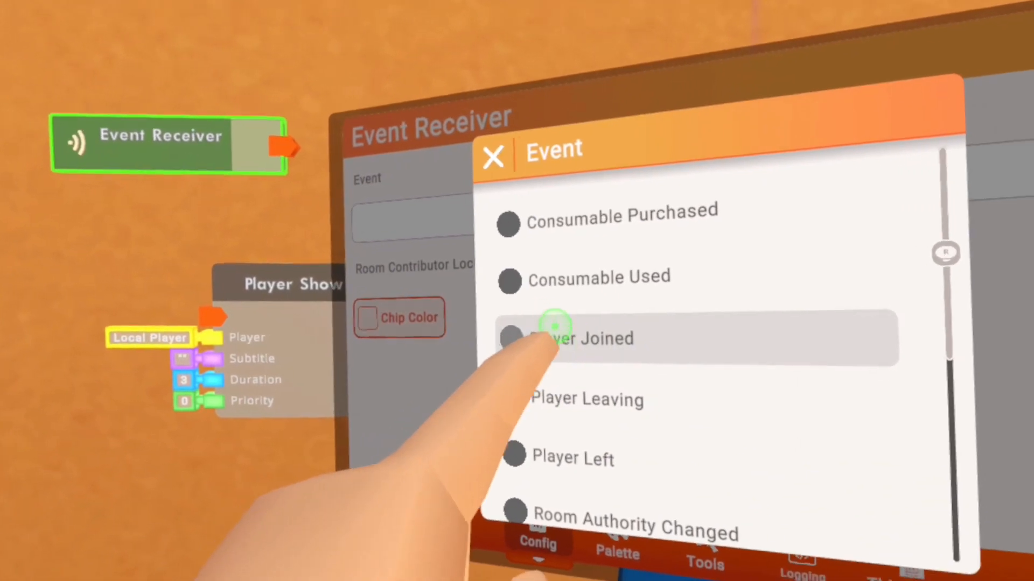
- Choose Player Joined as the Event Receiver's event
{"action": "left_click", "coordinate": [555, 338]}
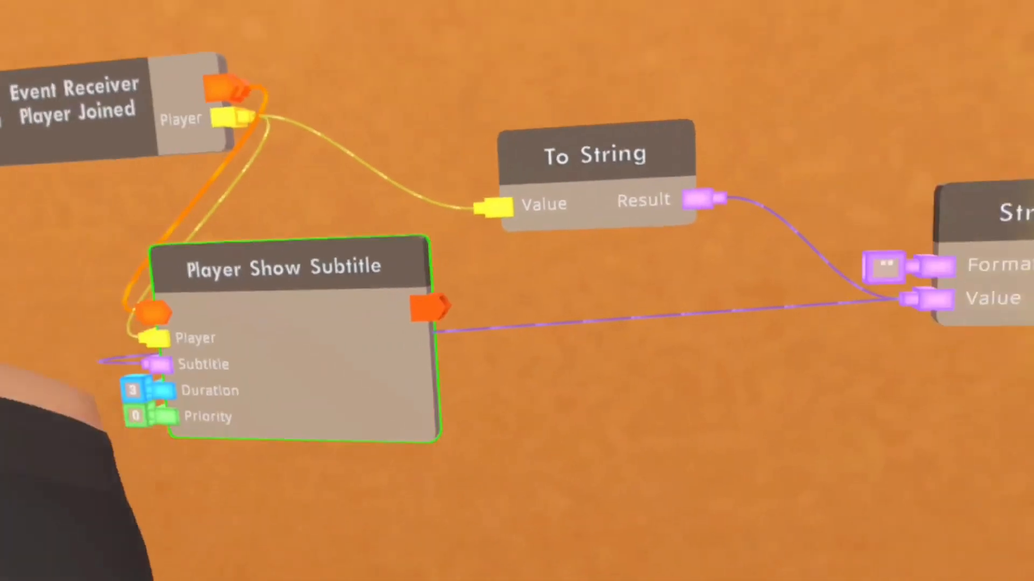
- Switch the Maker Pen to the Connect tool for wiring the subtitle chips
{"action": "left_click", "coordinate": [657, 541]}
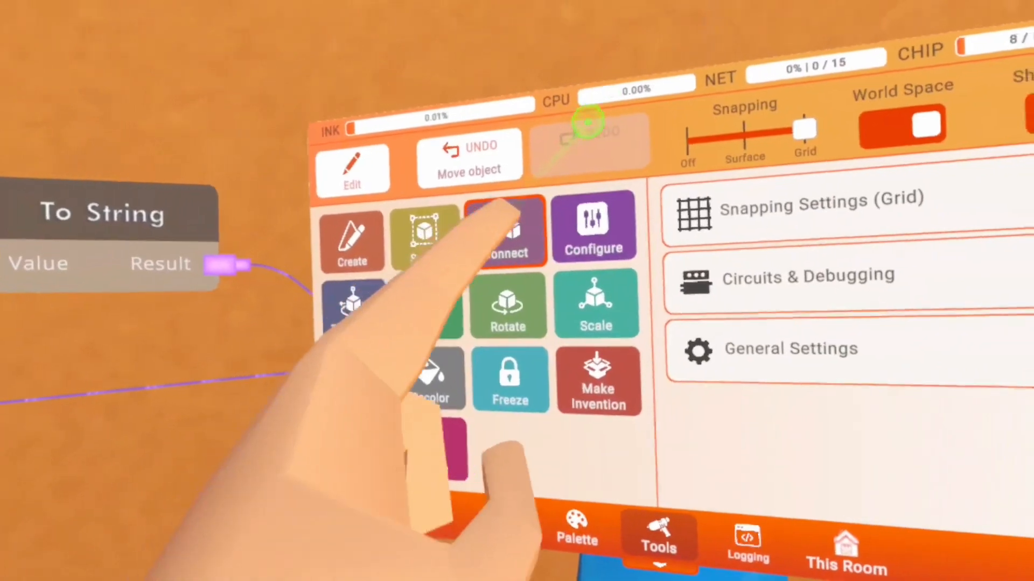